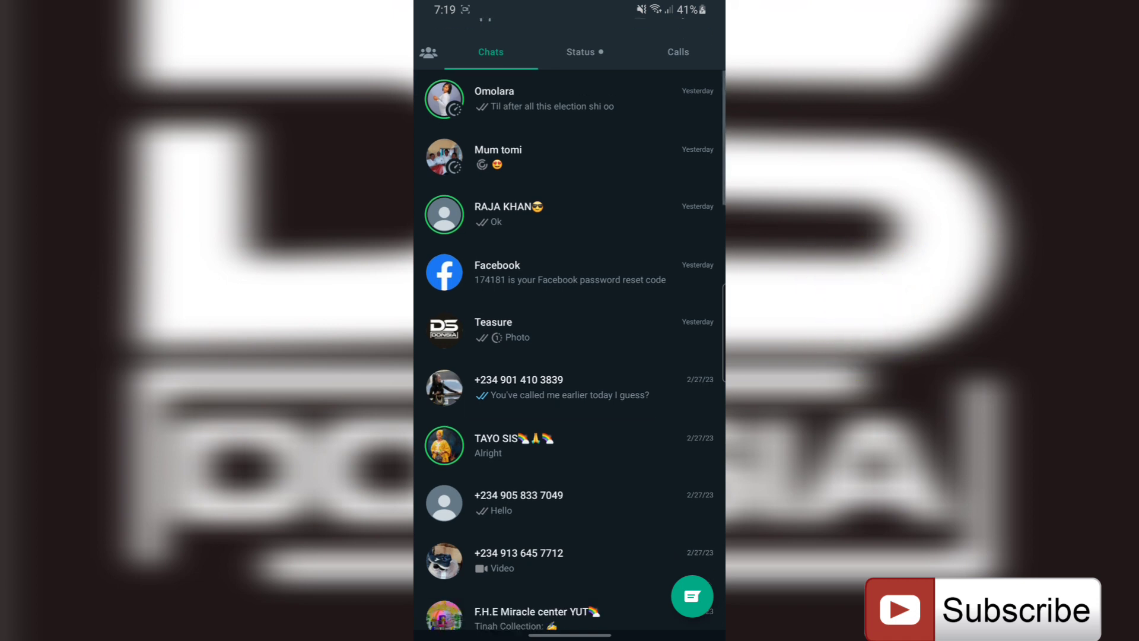
Step: Scroll down through the current WhatsApp screen
scroll("down", 3)
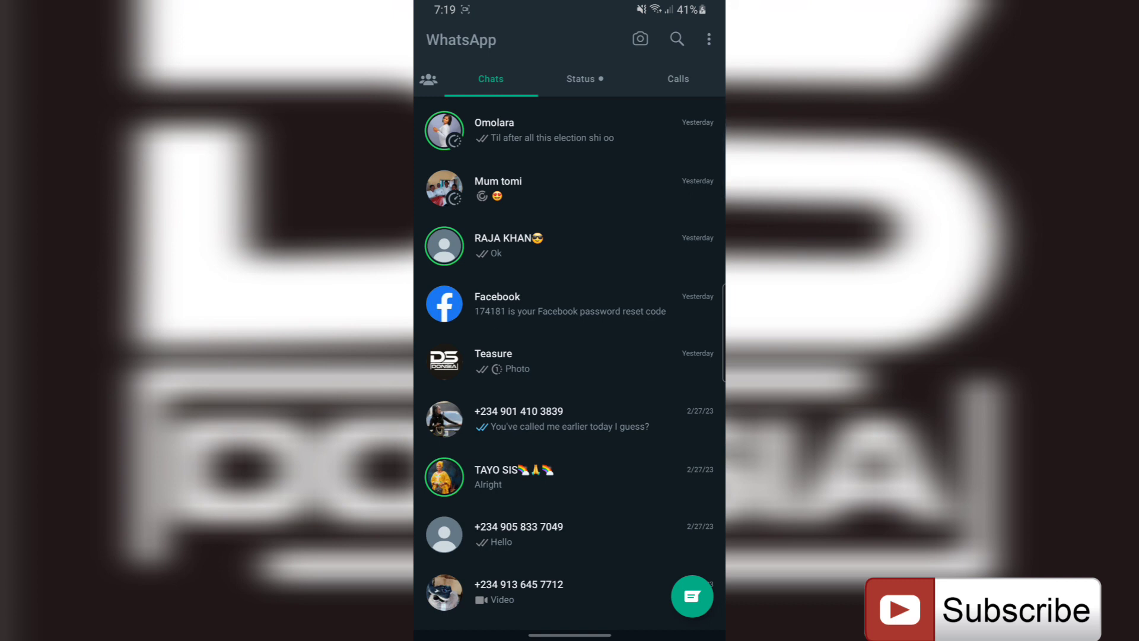
scroll("down", 3)
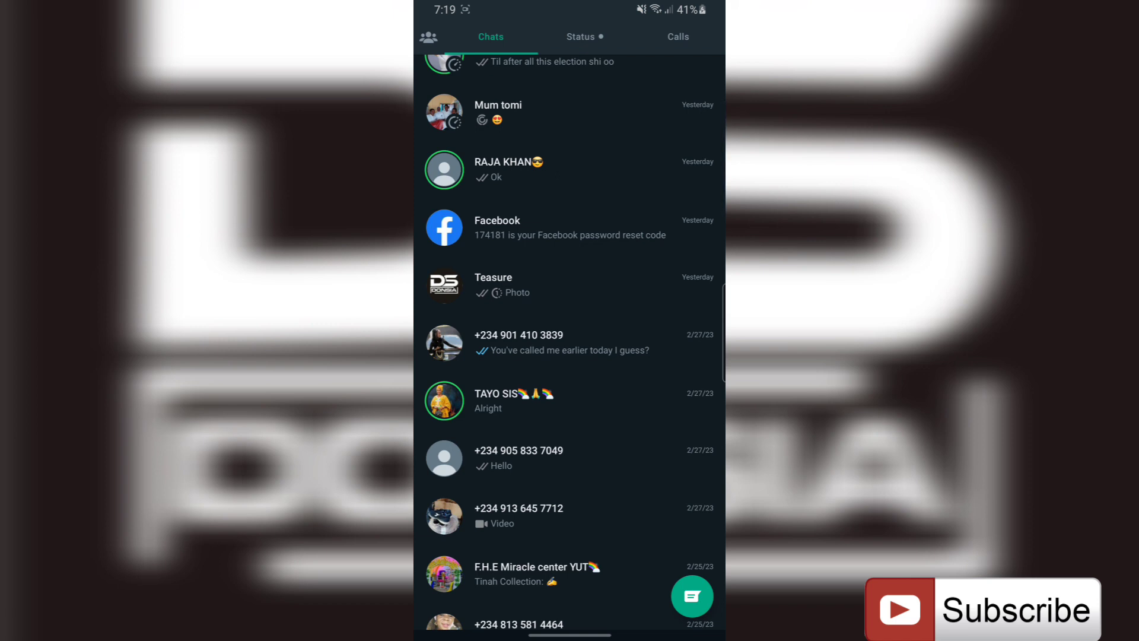
scroll("down", 3)
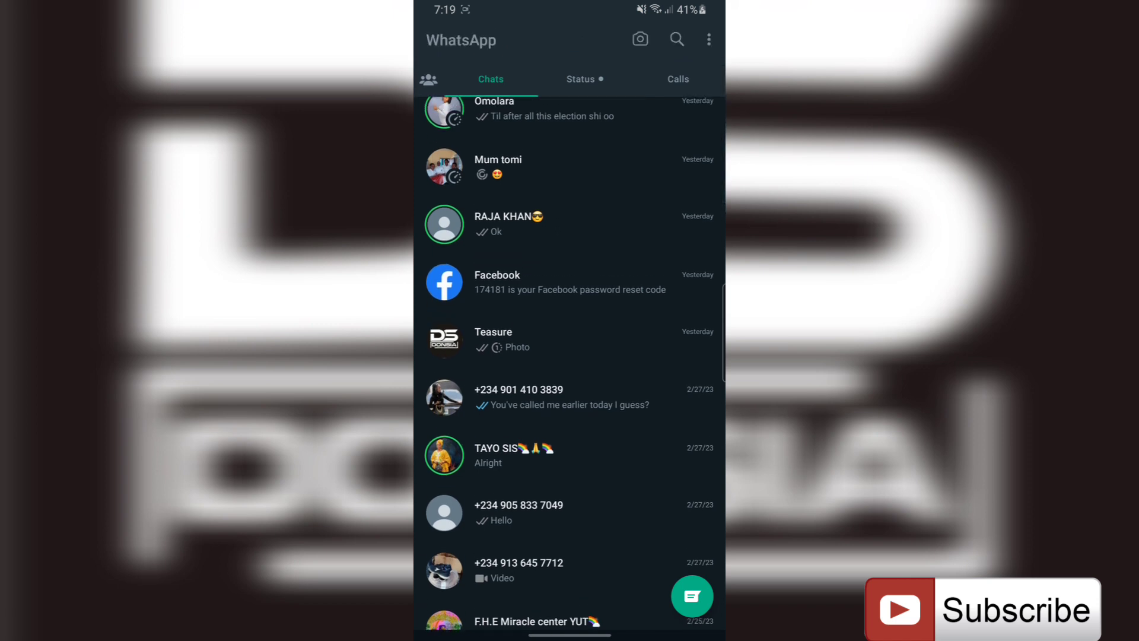
scroll("down", 3)
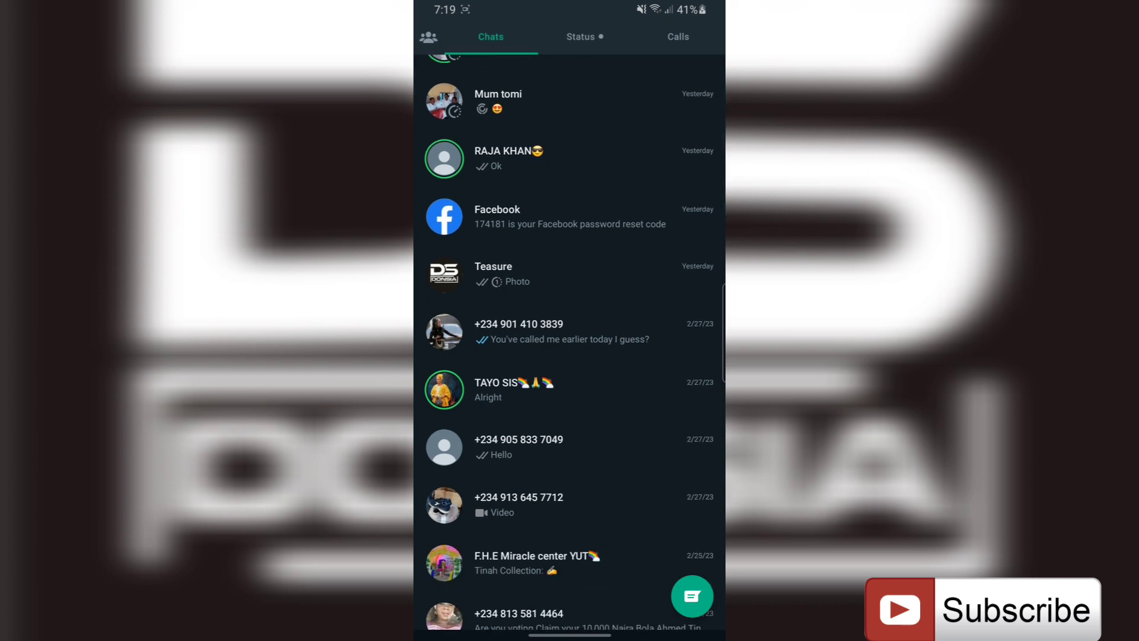
scroll("down", 3)
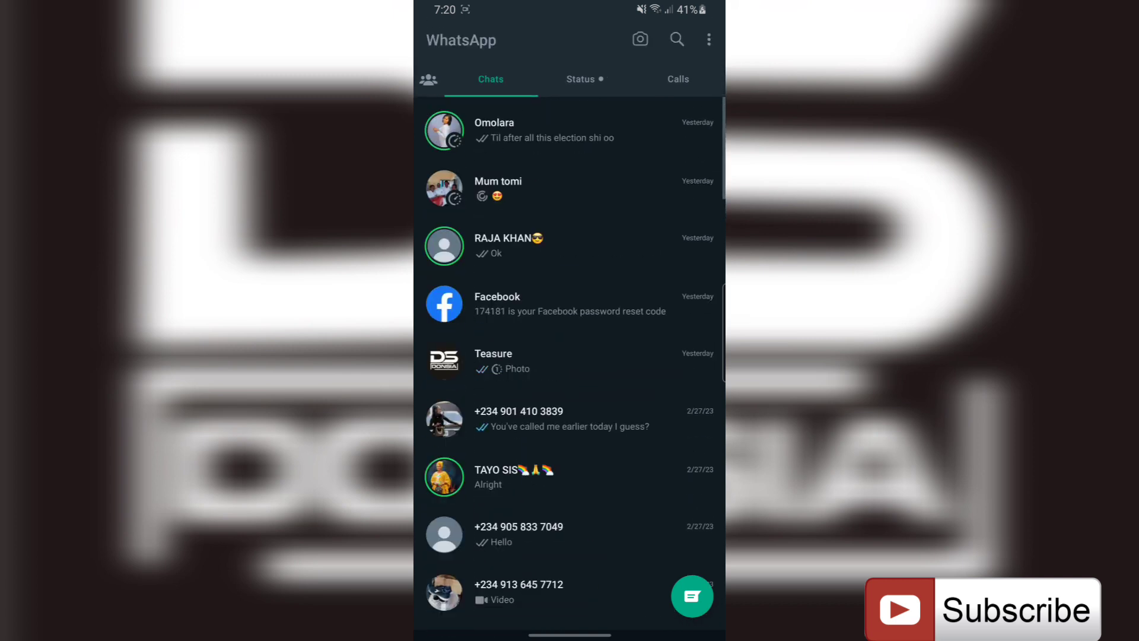
Step: Browse WhatsApp settings, then switch to the other account's Groups list
left_click(708, 39)
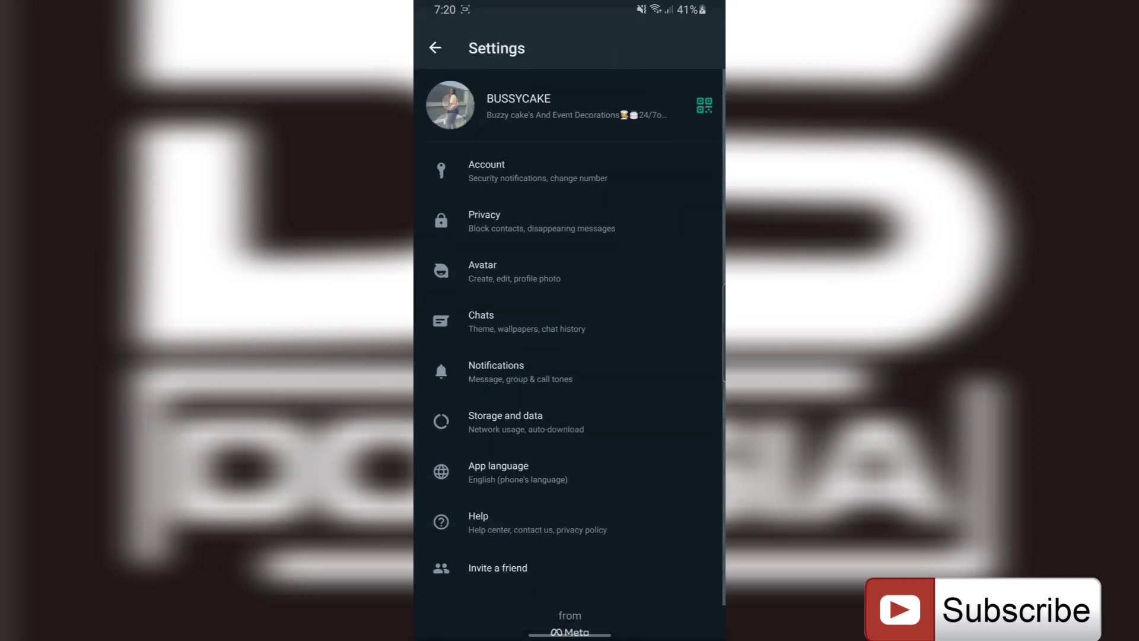
scroll("down", 3)
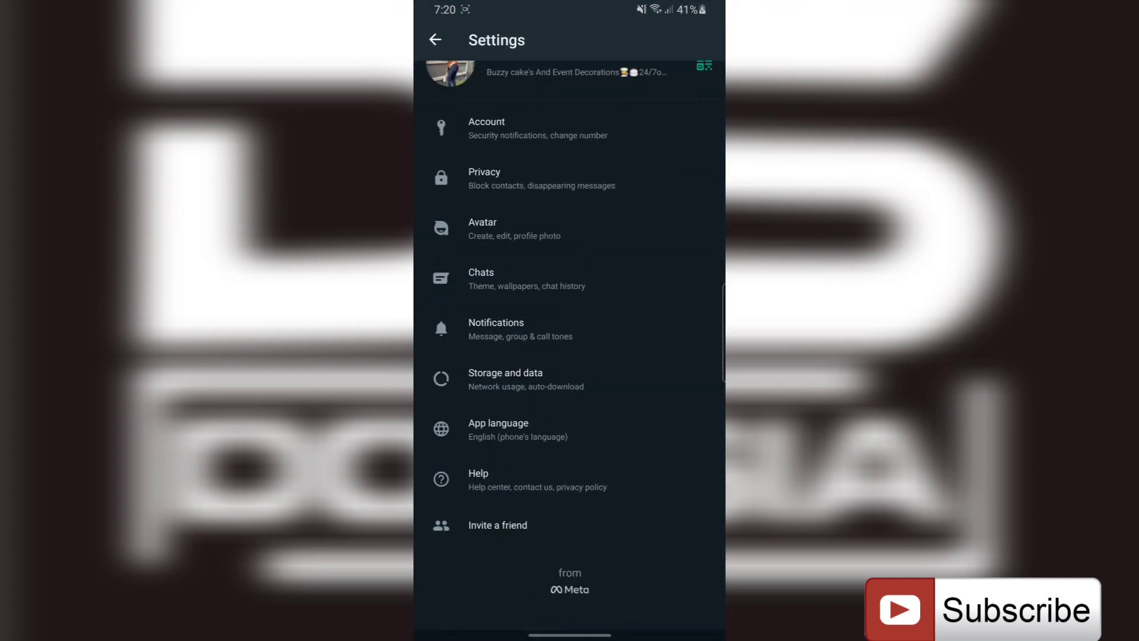
scroll("down", 3)
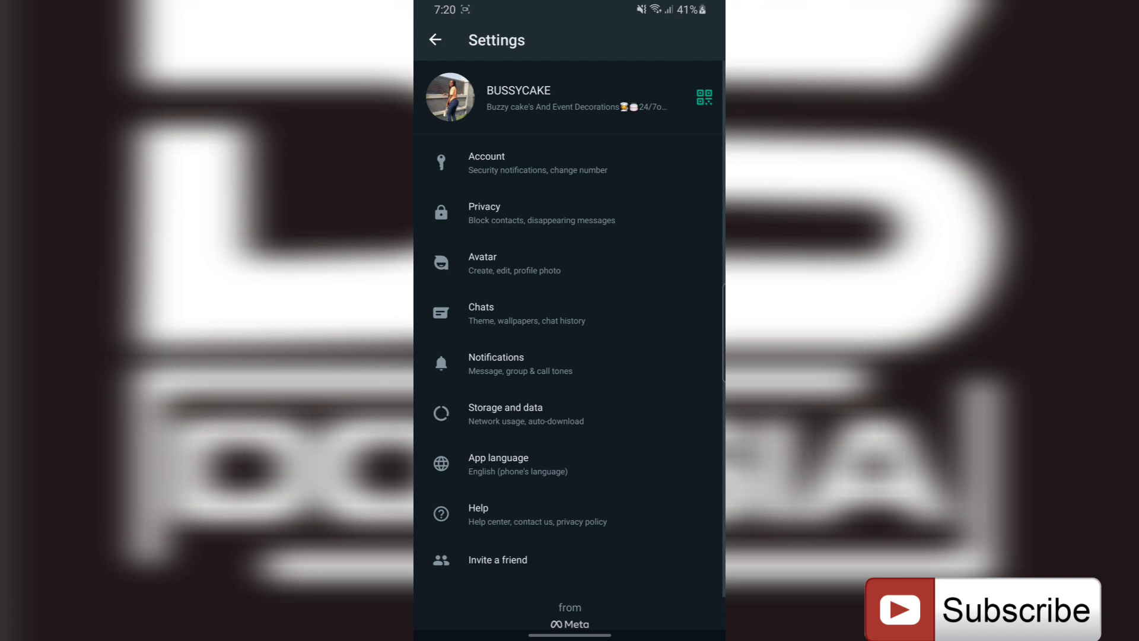
left_click(435, 40)
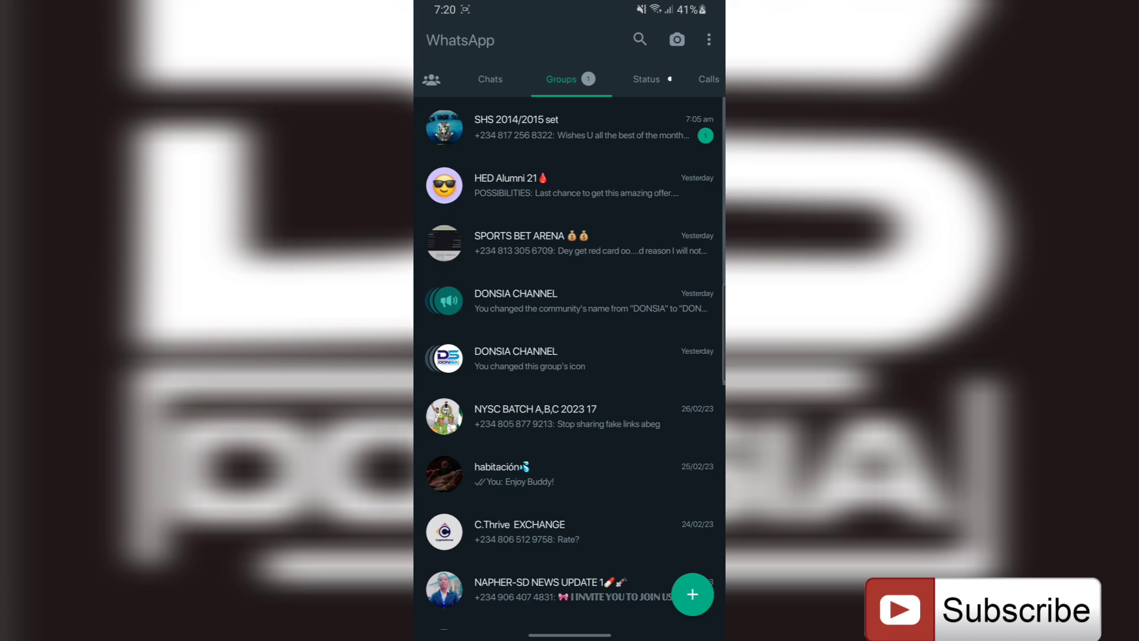
Step: From the Chats tab, search 'Te' and open the My MTN conversation
left_click(490, 78)
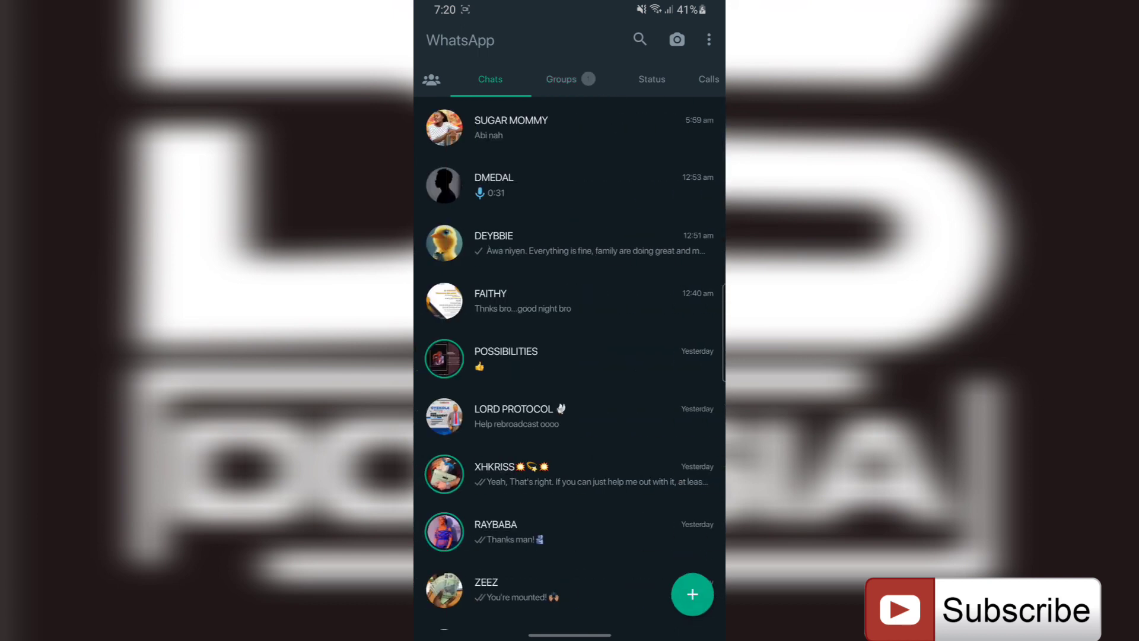
left_click(638, 40)
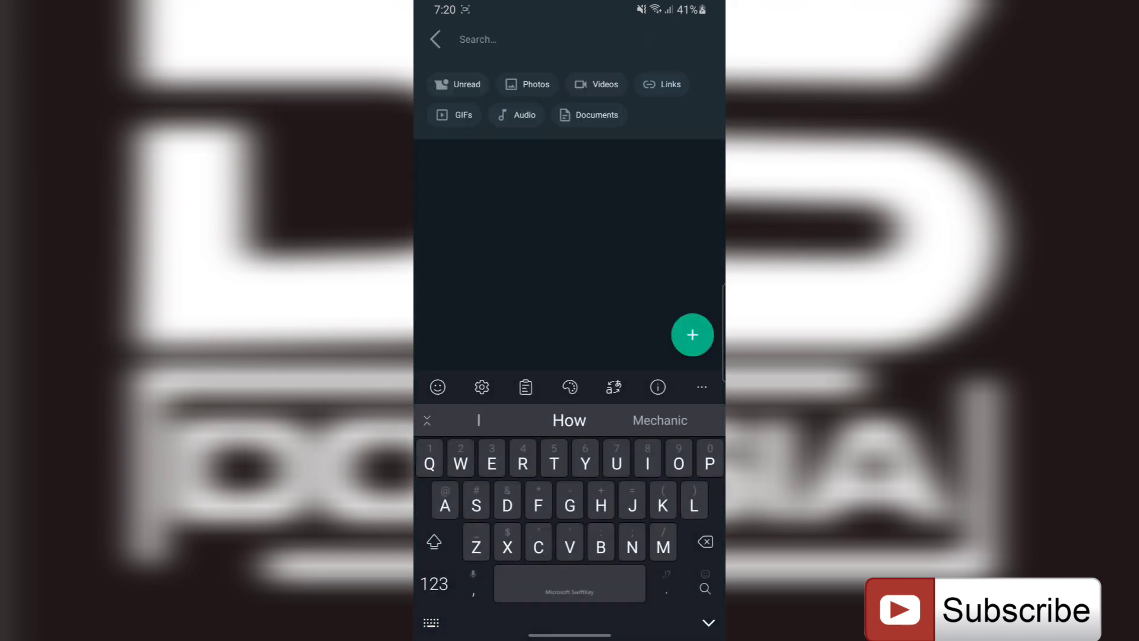
type("Te")
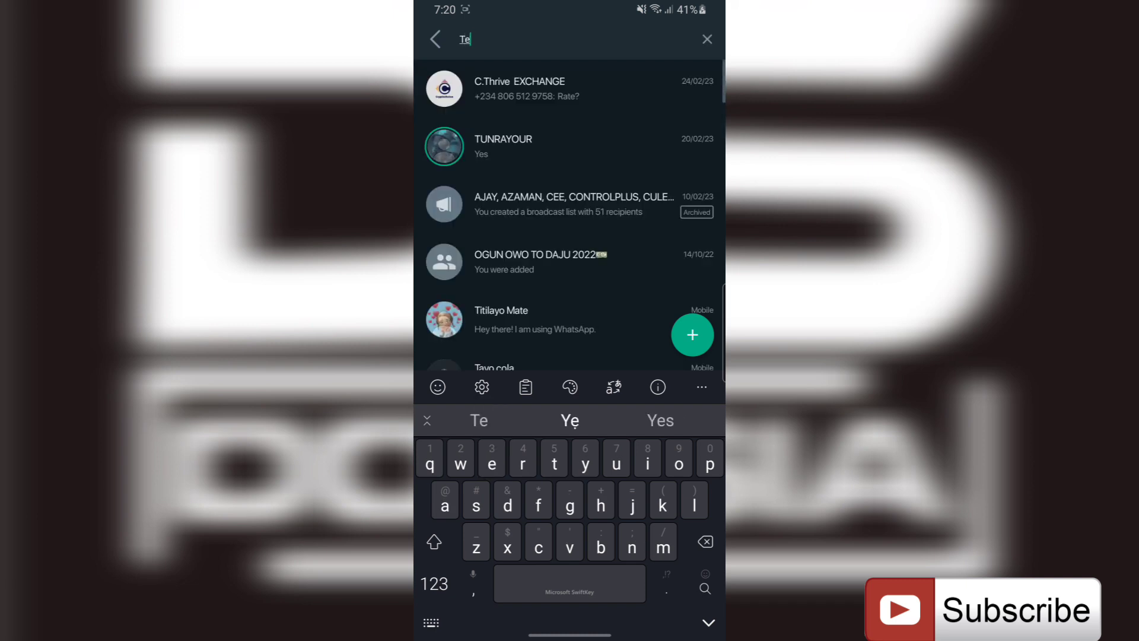
scroll("down", 3)
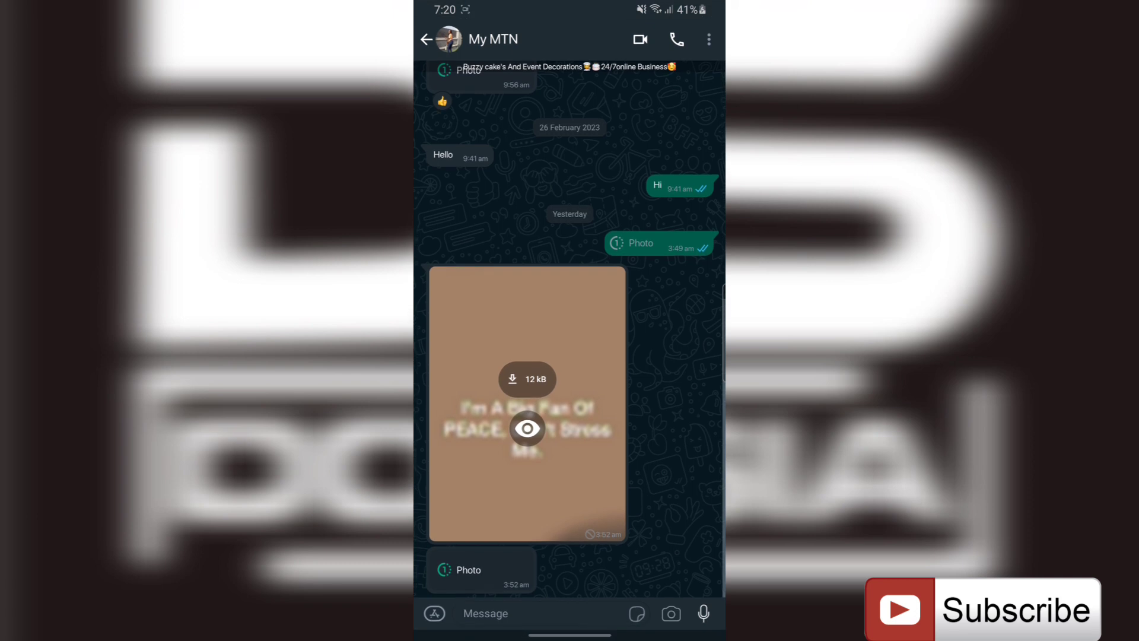
Step: Send 'Hello Good morning', 'Are you hefe', 'Testing' and 'Okay' to My MTN
left_click(485, 613)
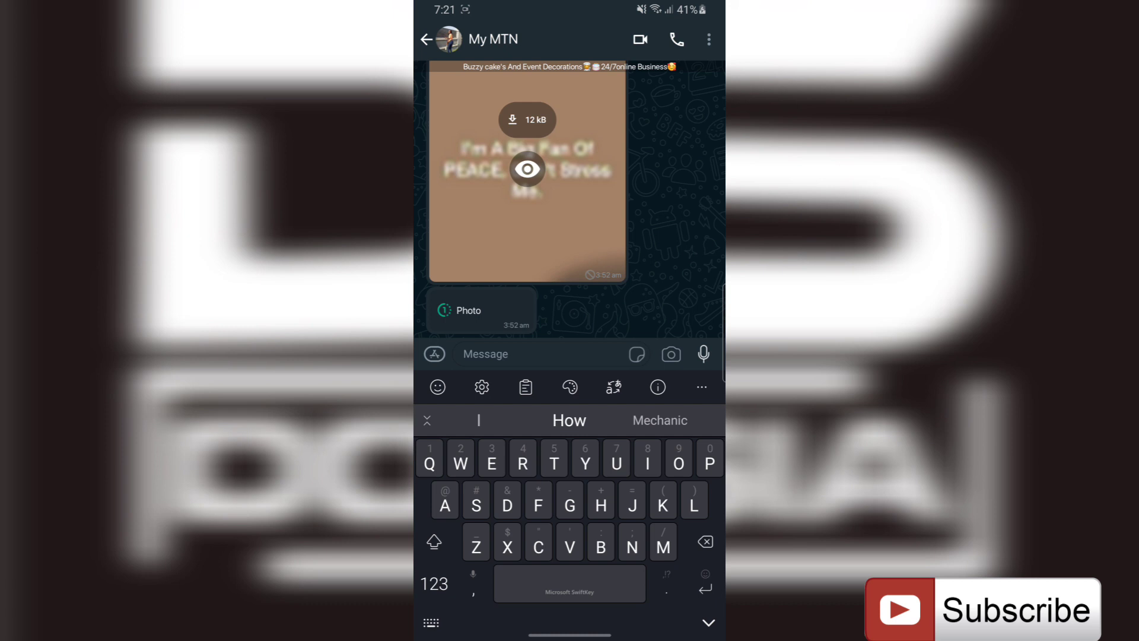
type("Hello")
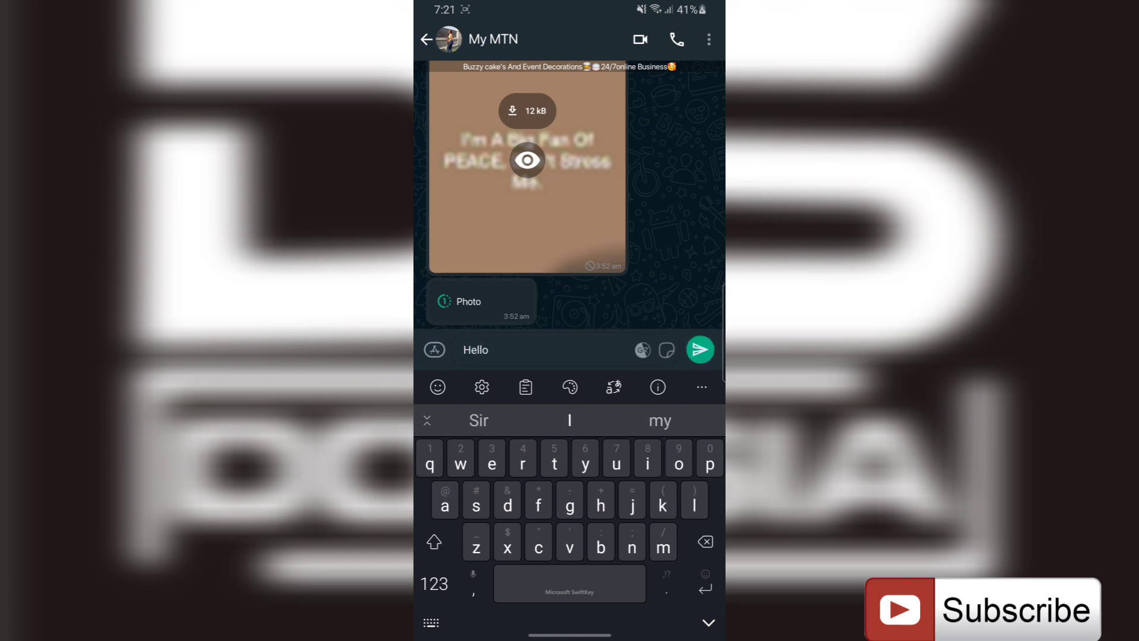
type("Good")
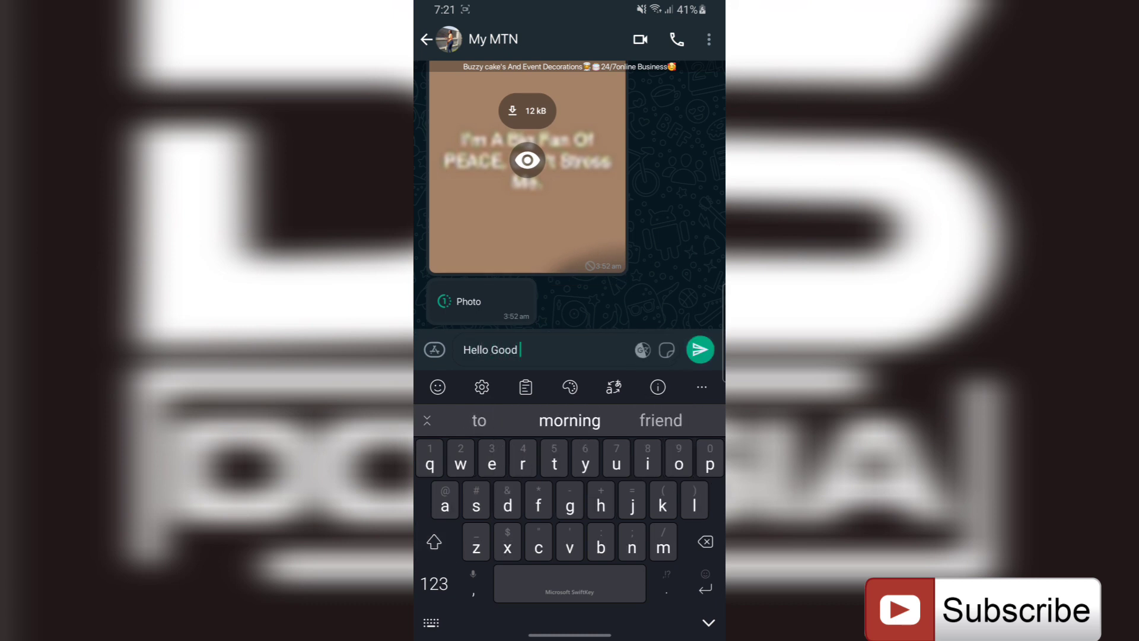
left_click(700, 349)
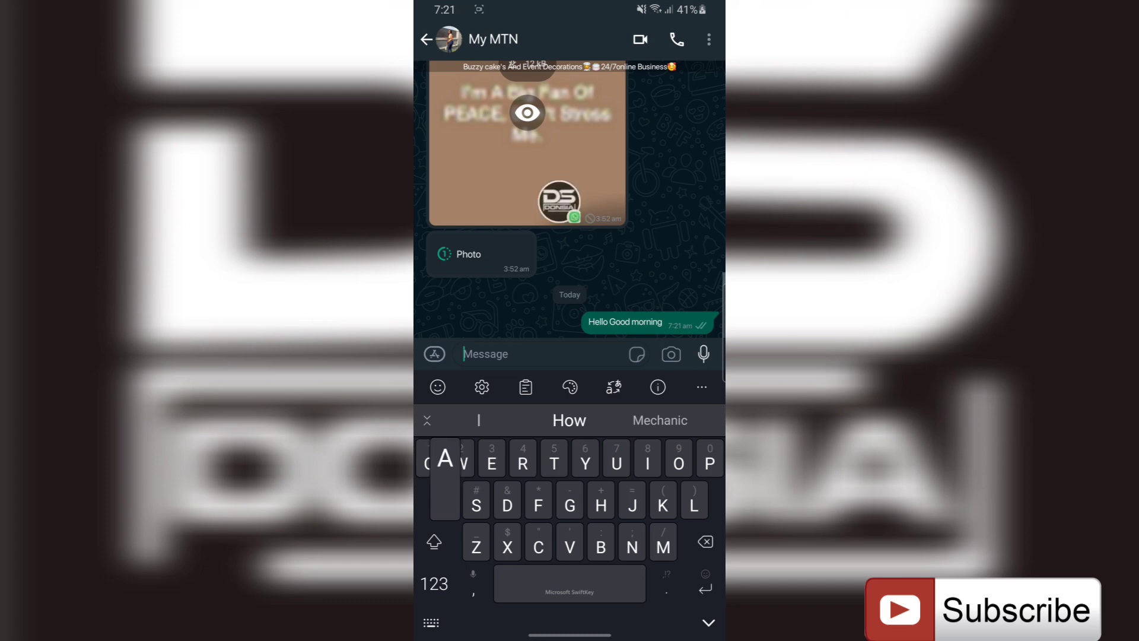
type("Are you")
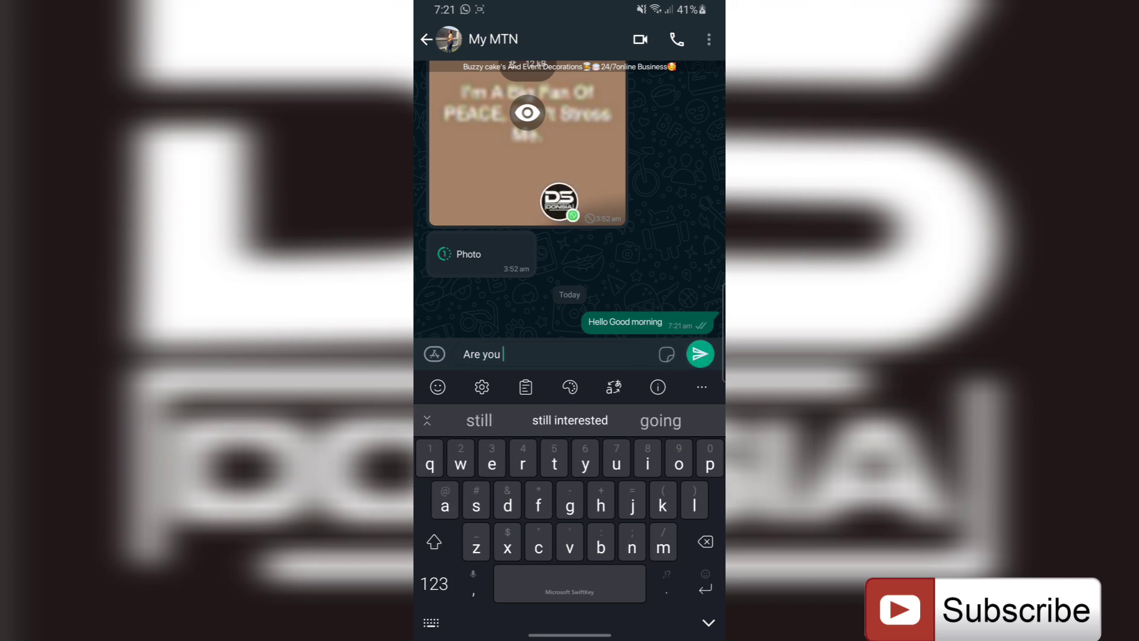
type("hefe")
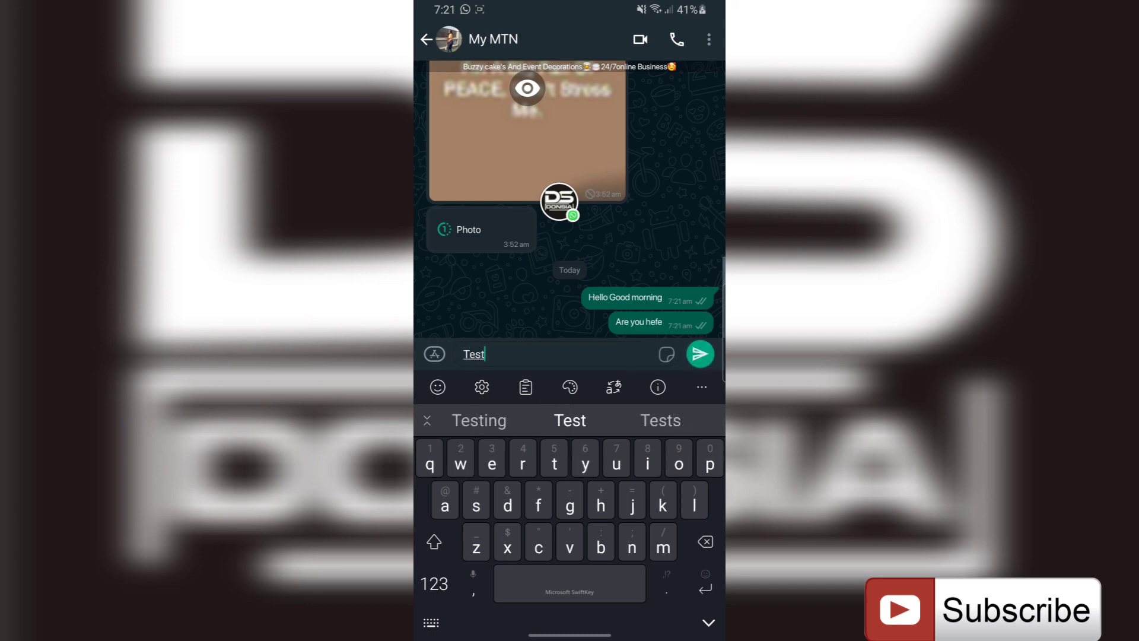
left_click(700, 353)
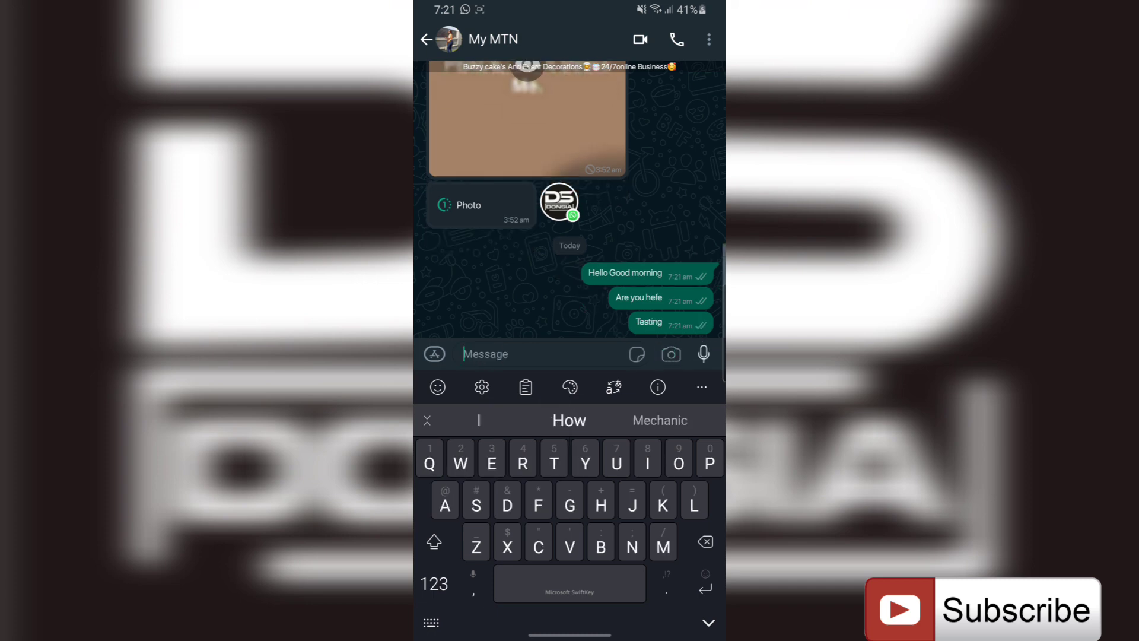
type("Okay")
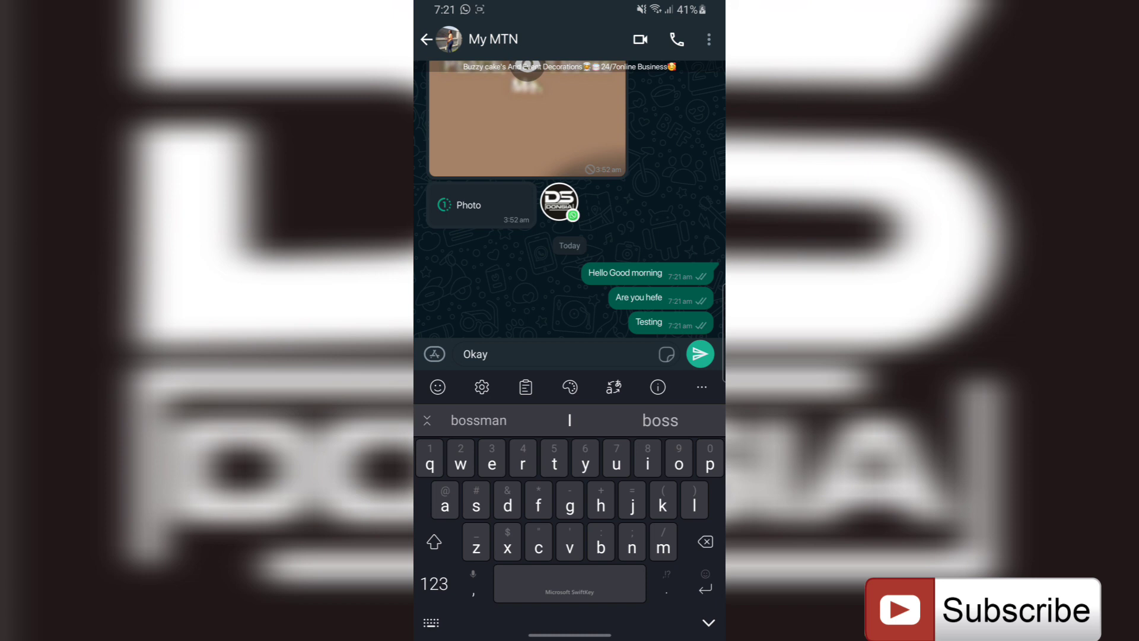
left_click(699, 354)
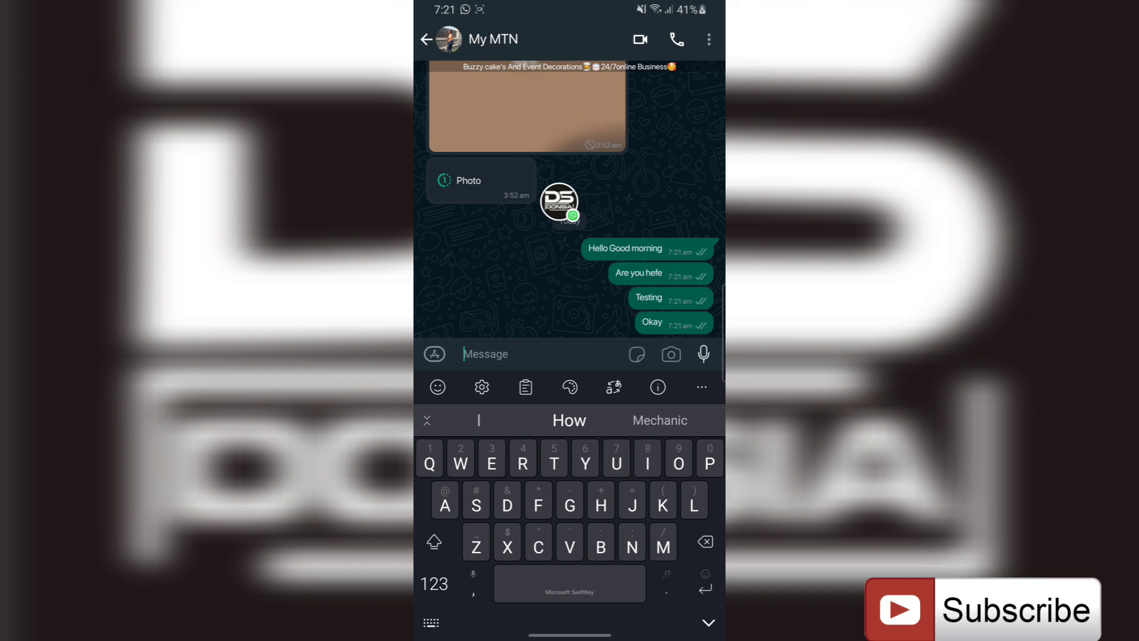
left_click(426, 39)
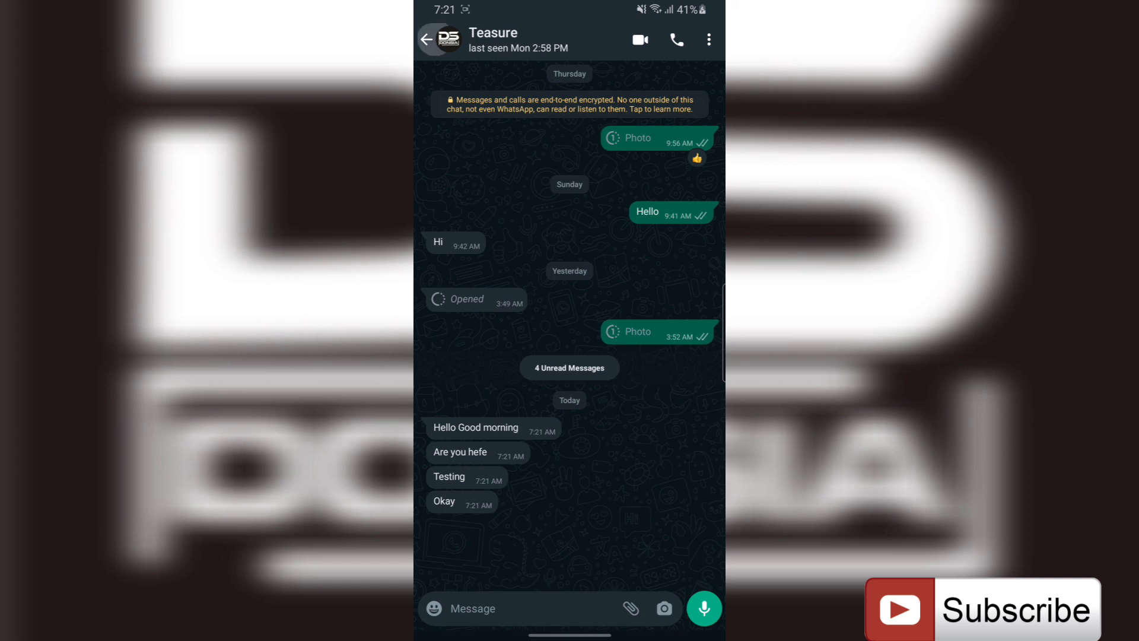
Step: Delete today's four sent messages for everyone and check the Teasure chat
left_click(426, 40)
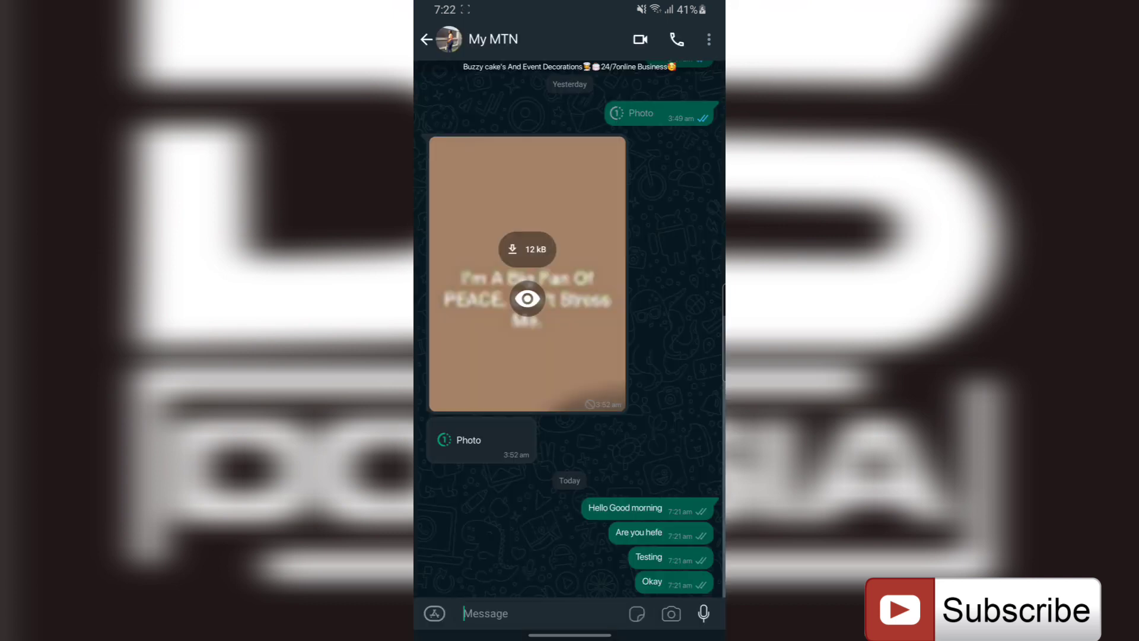
left_click(624, 508)
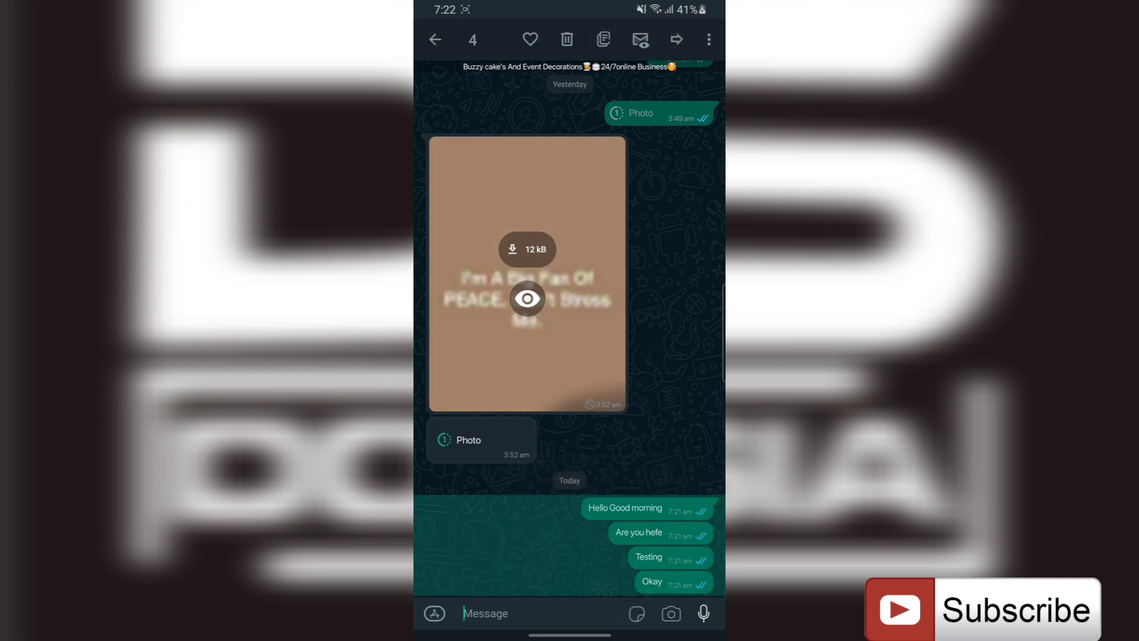
left_click(567, 39)
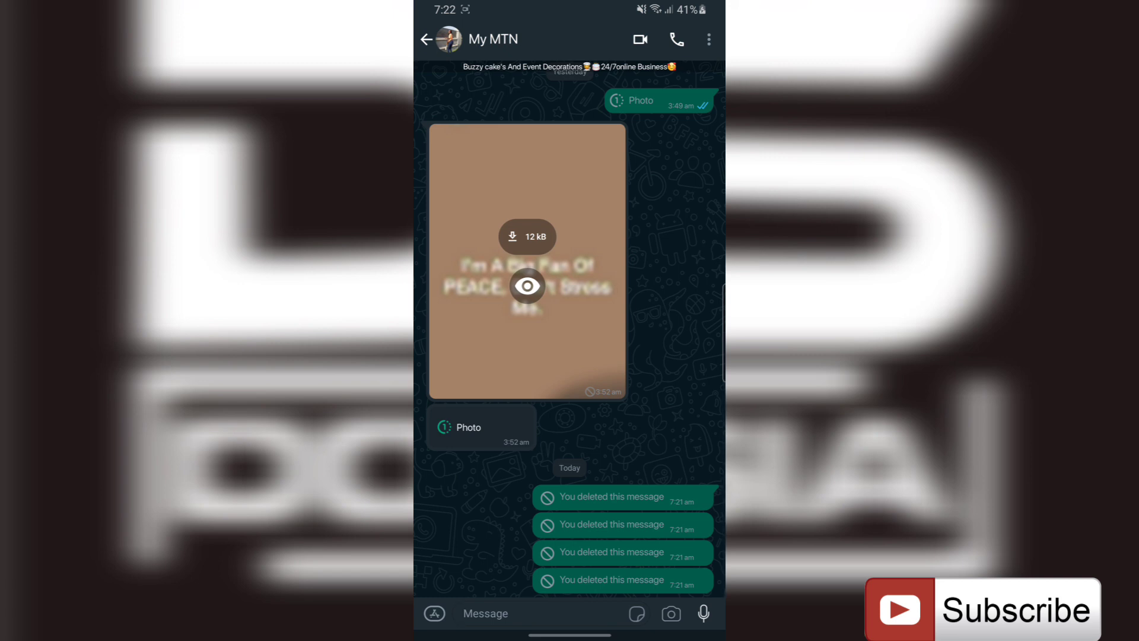
left_click(427, 40)
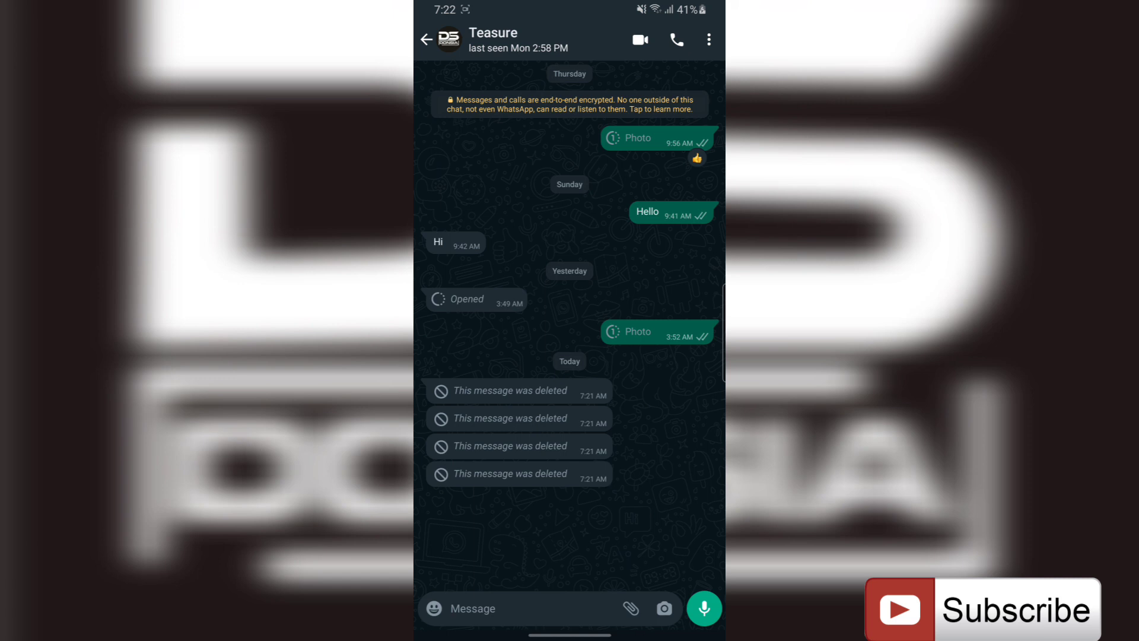
Step: Send Hello DONSIA, Good morning, Here is the money and Test from Teasure
left_click(508, 609)
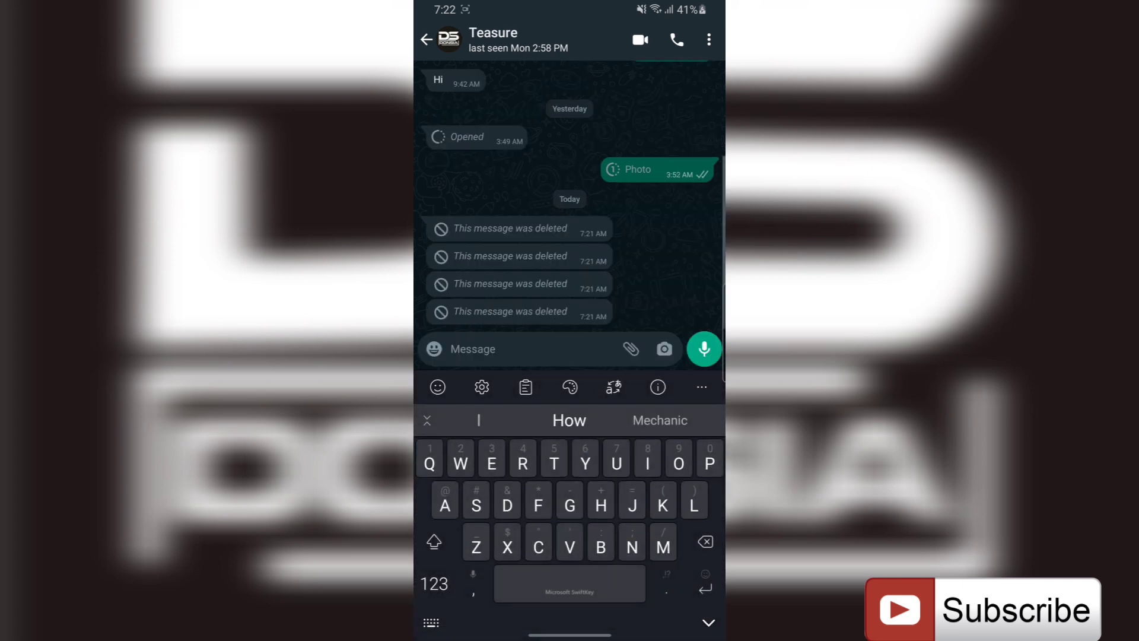
type("Hello Don")
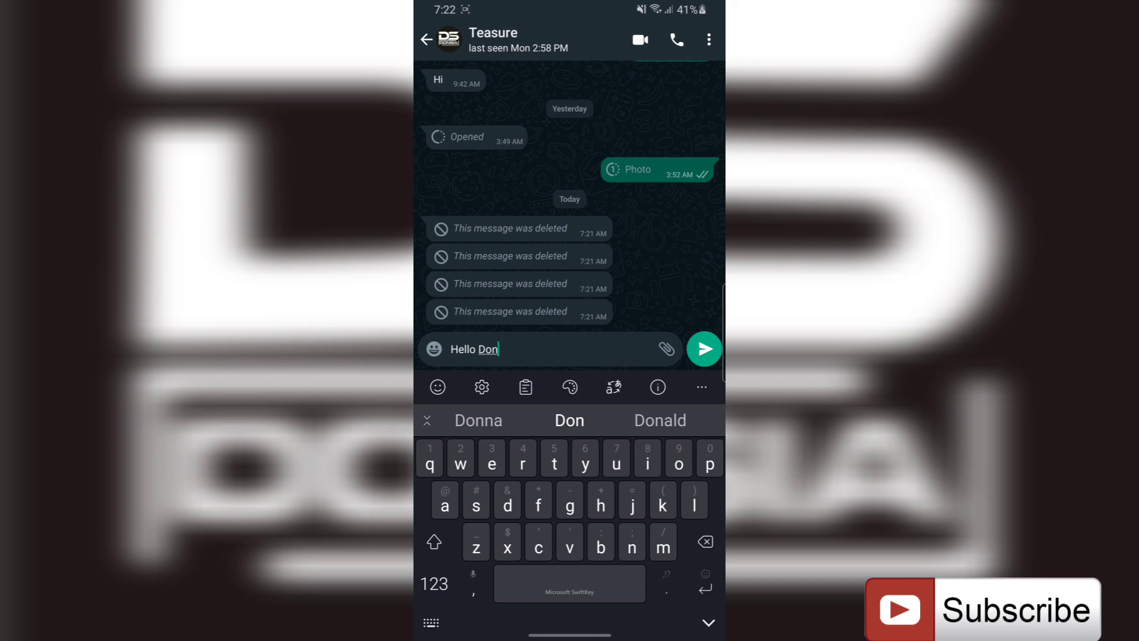
type("swi")
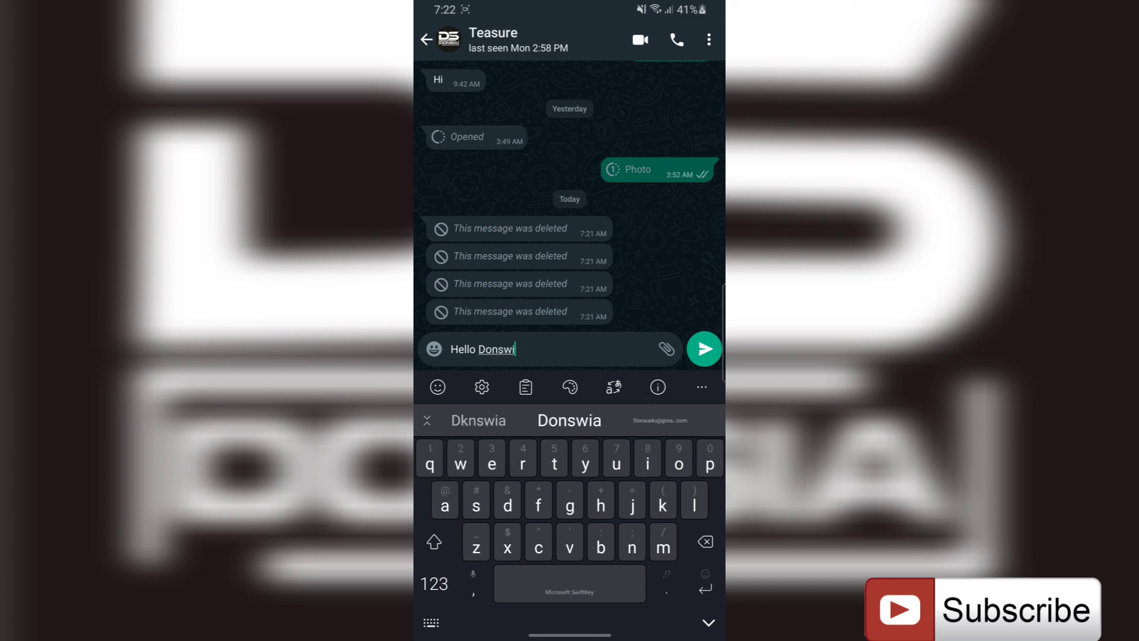
type("s")
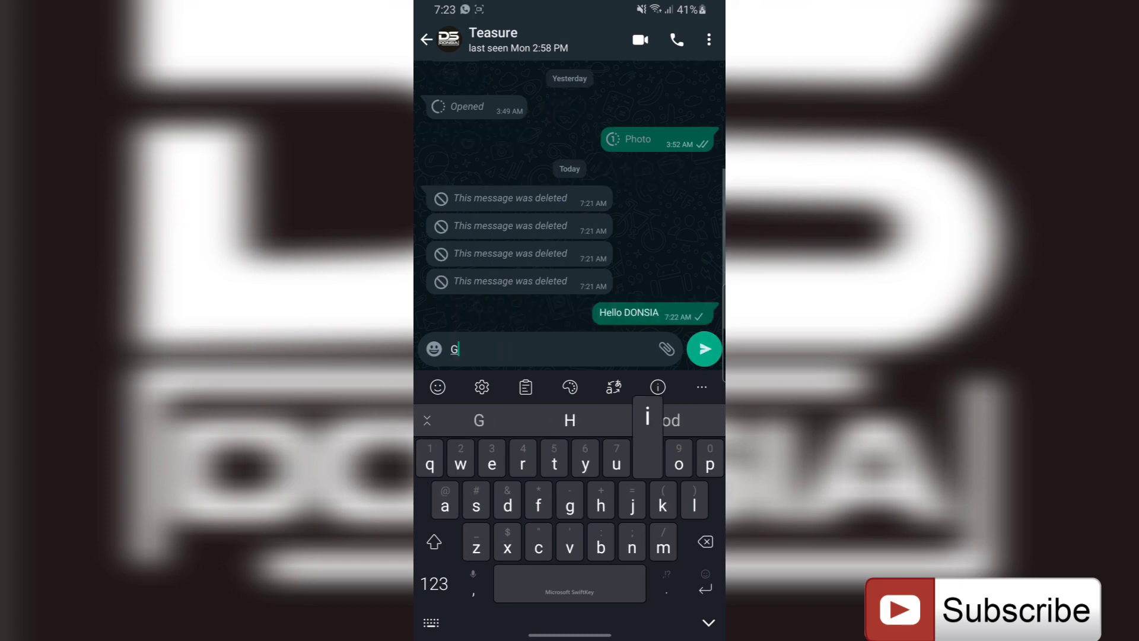
left_click(703, 349)
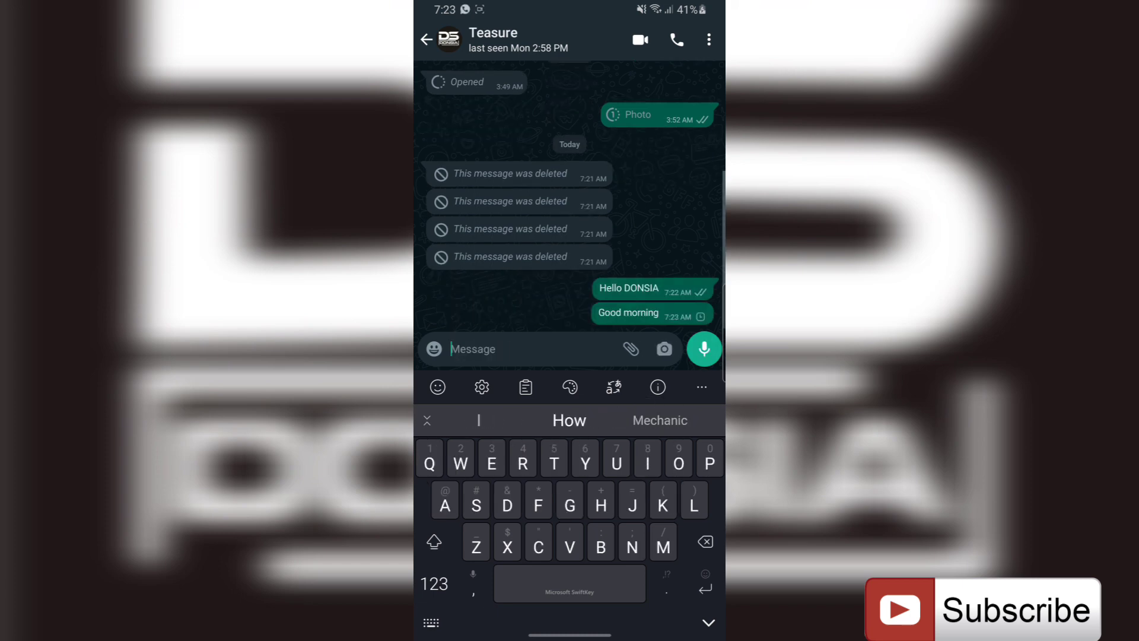
type("Here")
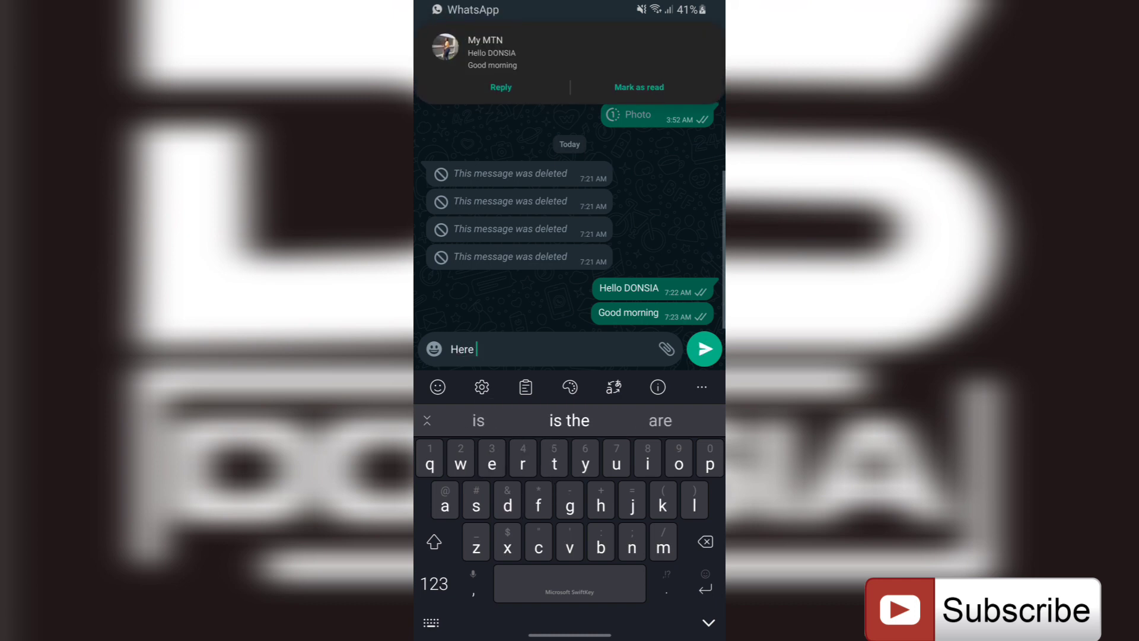
left_click(569, 420)
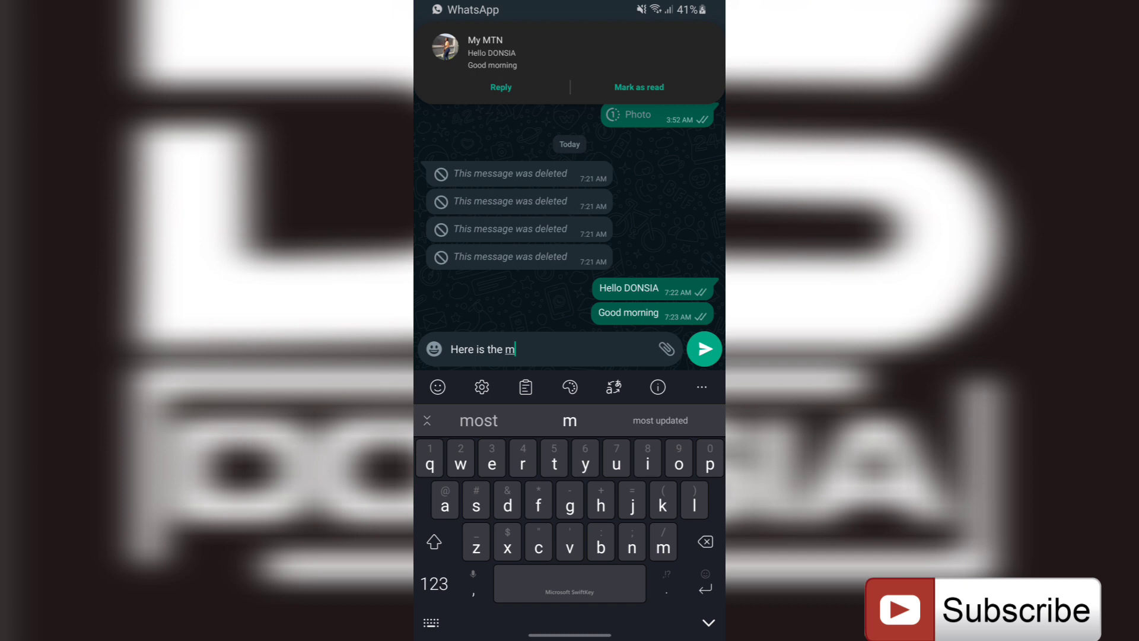
type("pmry")
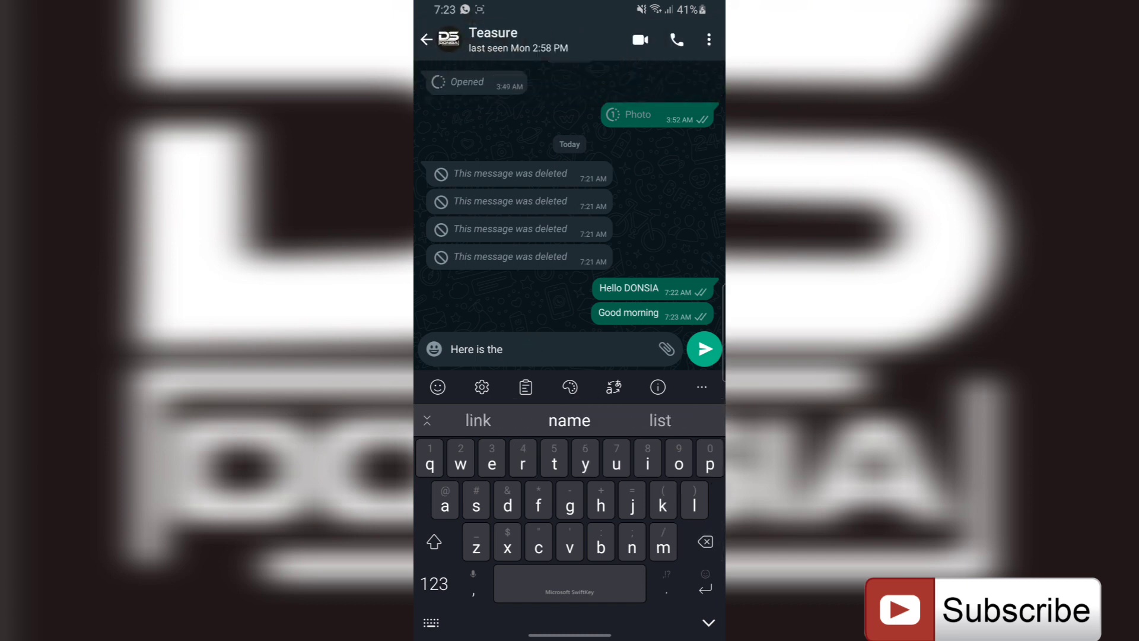
left_click(703, 349)
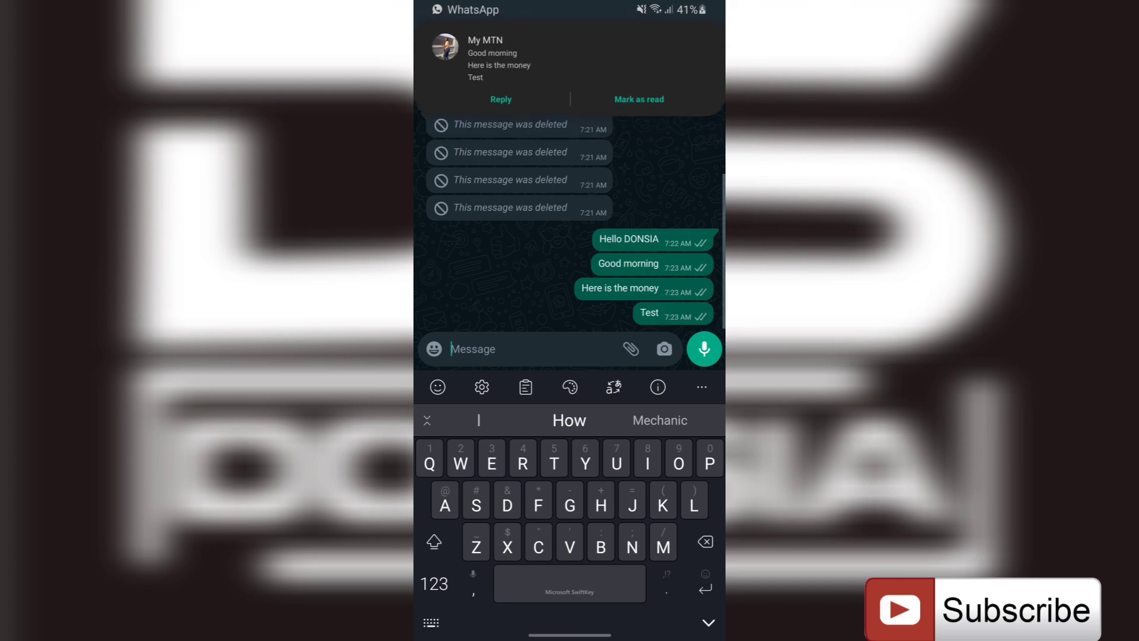
scroll("down", 3)
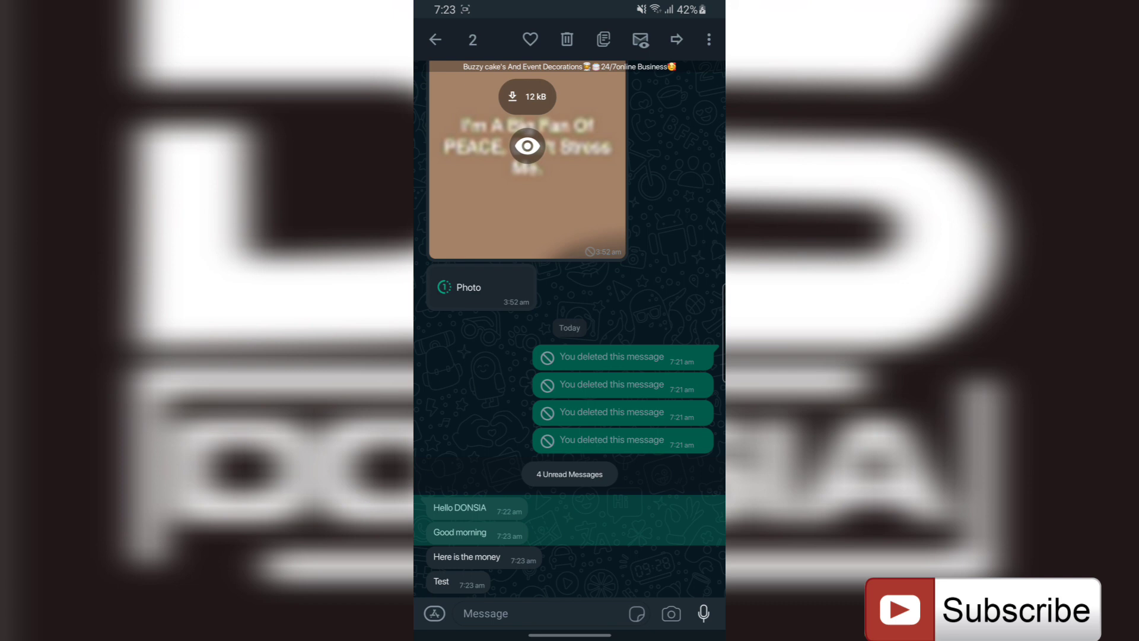
Step: Select Hello DONSIA, Good morning, Here is the money and Test, deleting them for everyone
left_click(435, 40)
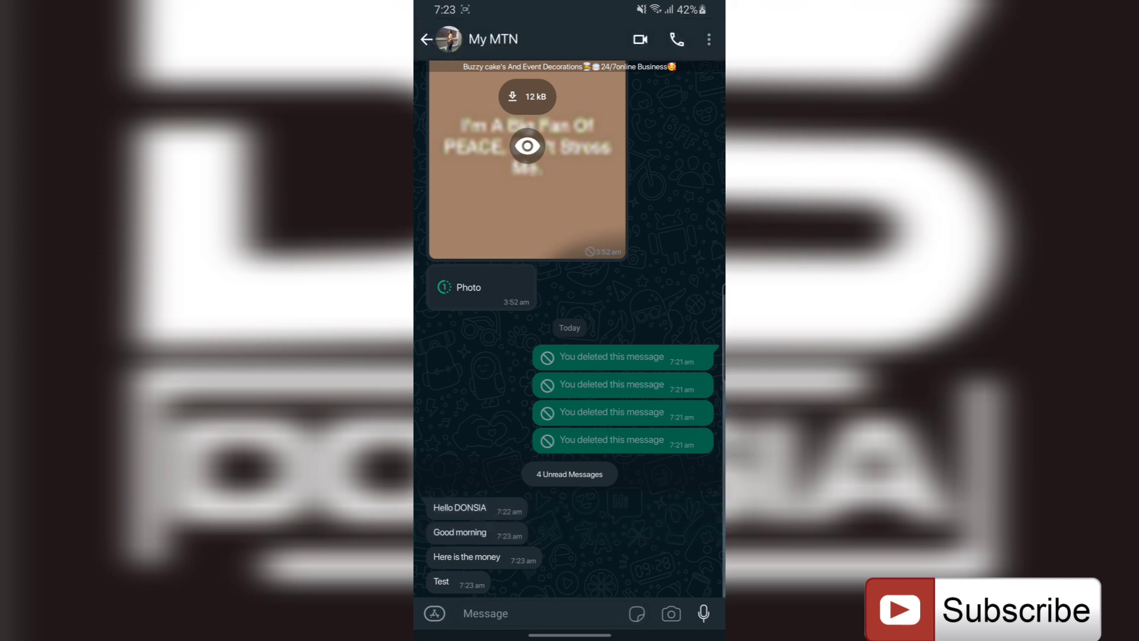
left_click(427, 39)
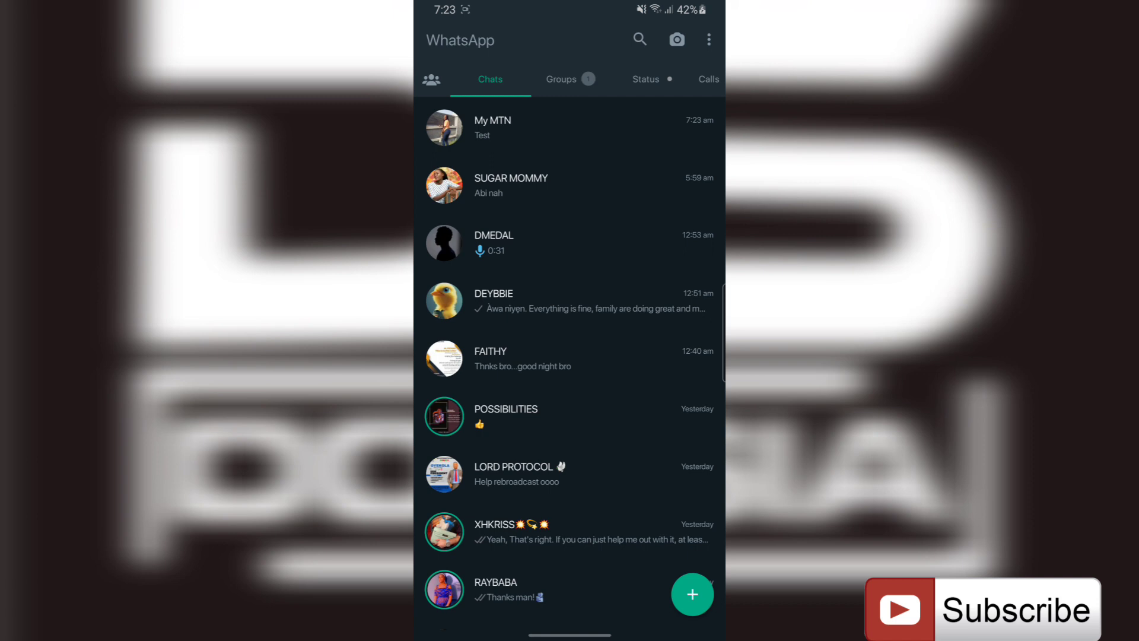
left_click(567, 127)
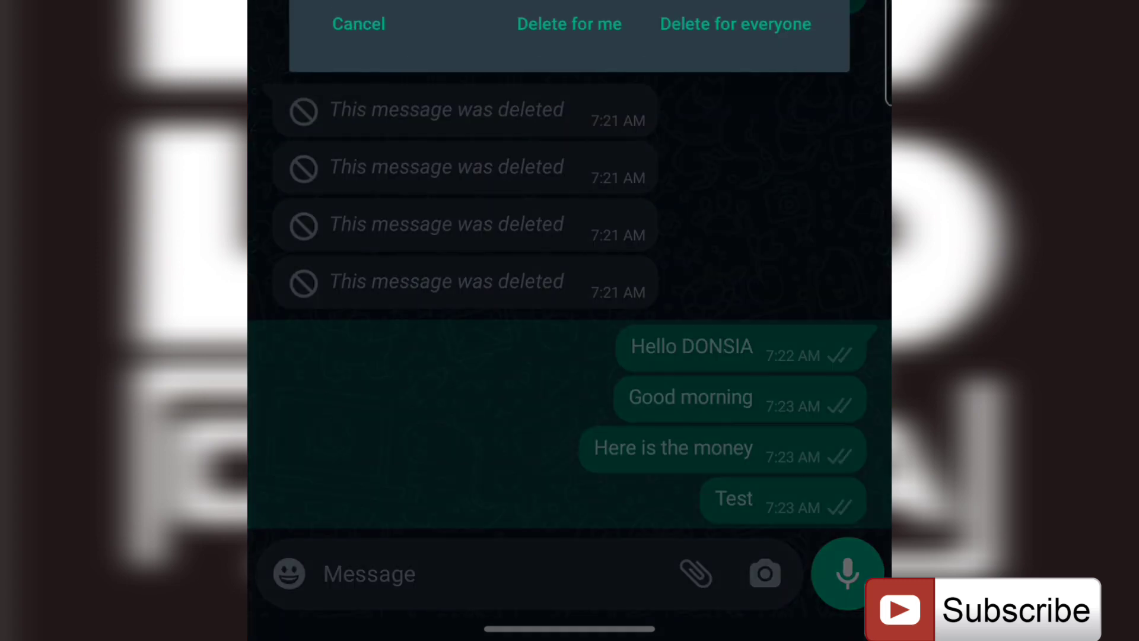
left_click(734, 23)
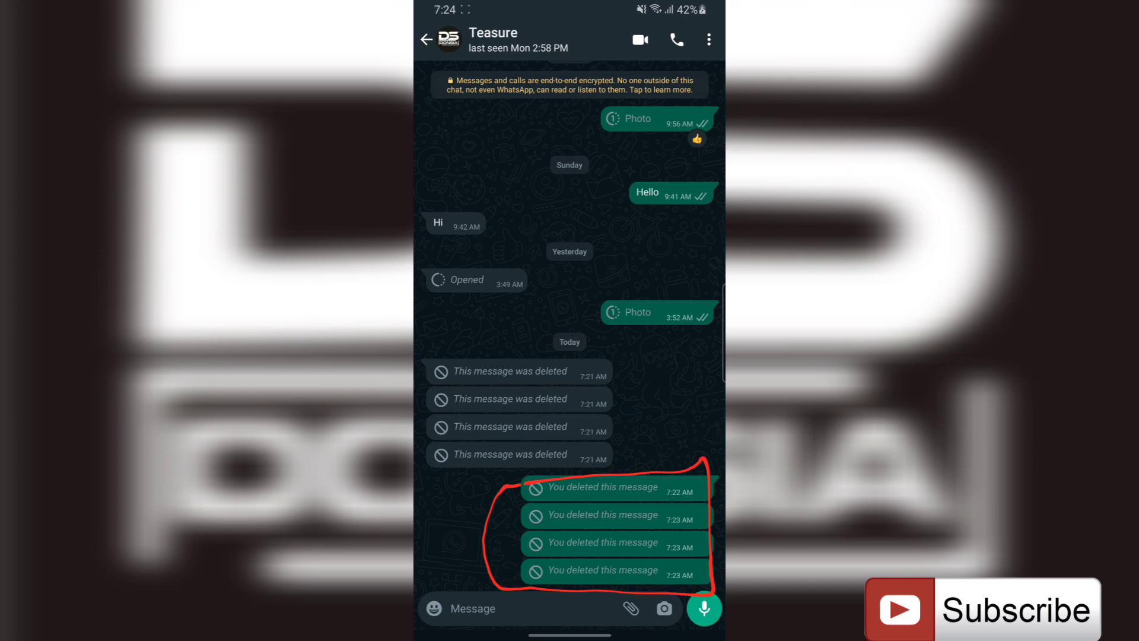
Step: Leave the chat and return to the WhatsApp chats list
left_click(427, 39)
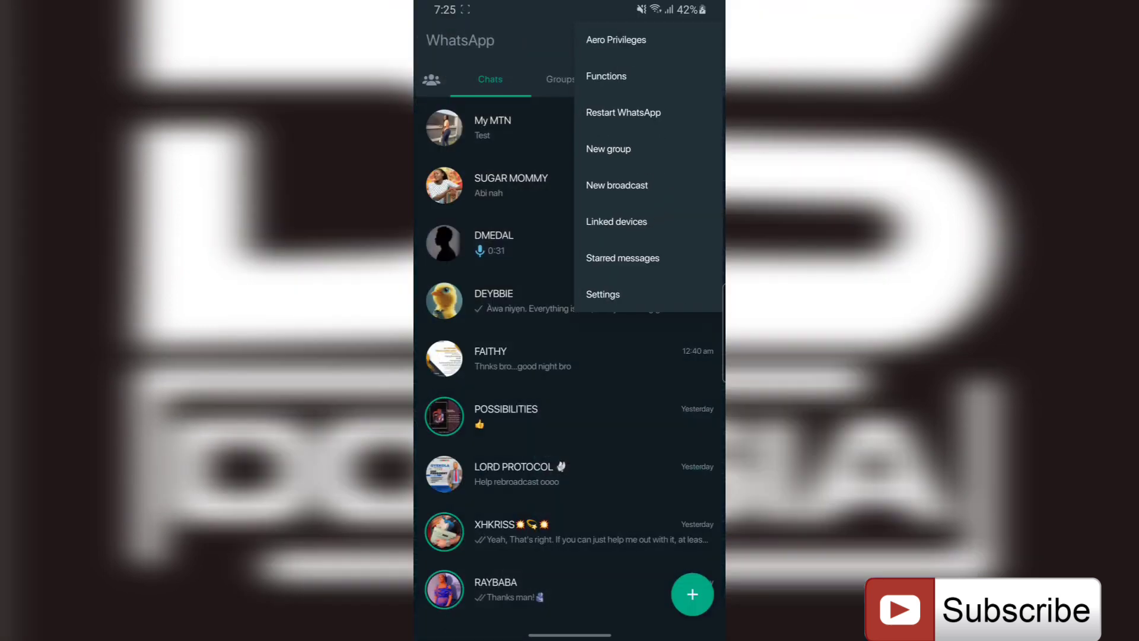
Step: Open Aero Privileges > Privacy and scroll to the enabled Anti-Delete toggles
left_click(616, 39)
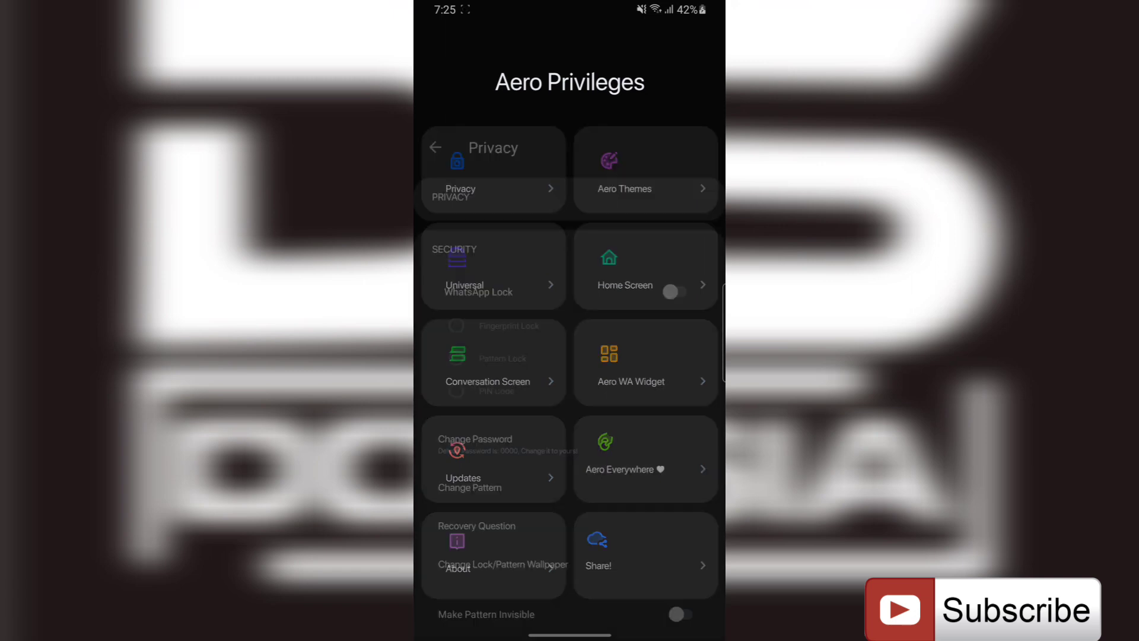
left_click(460, 191)
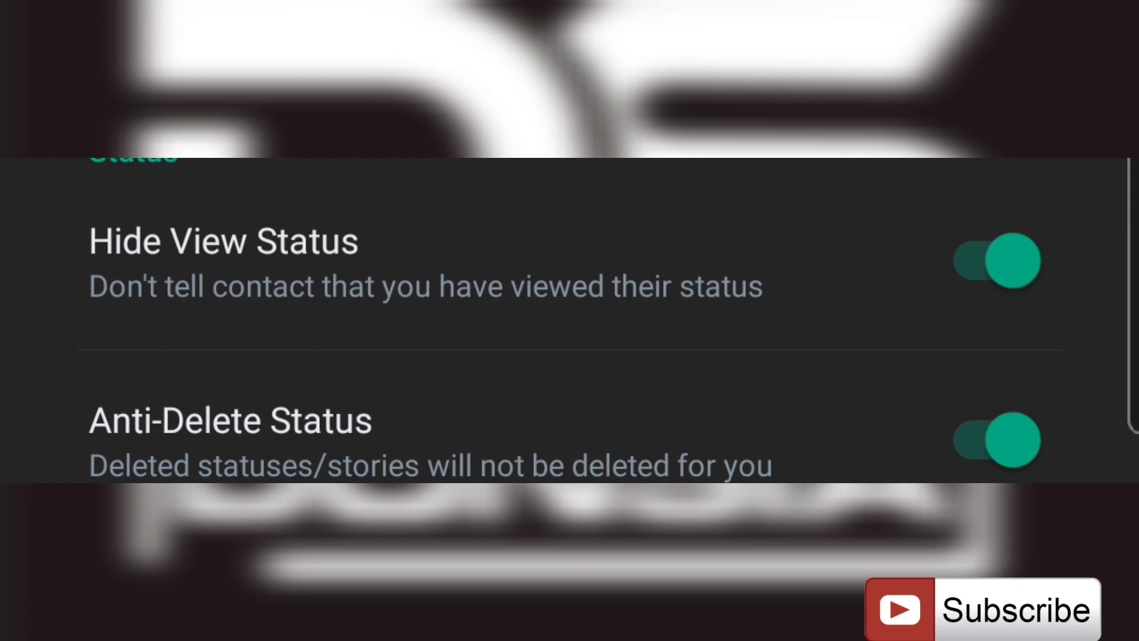
scroll("down", 3)
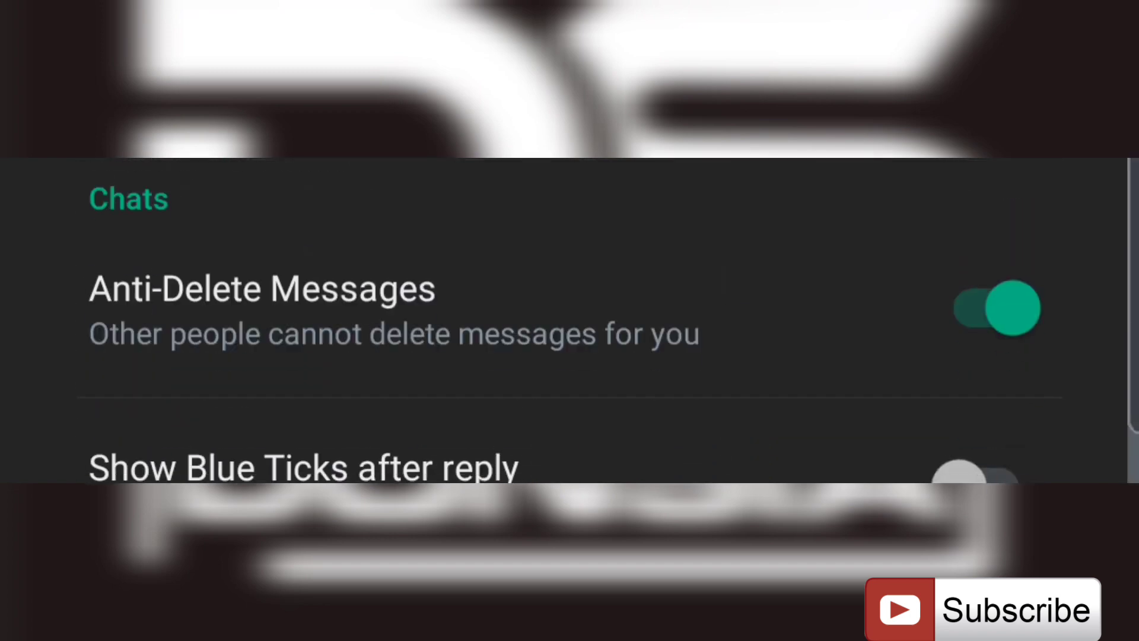